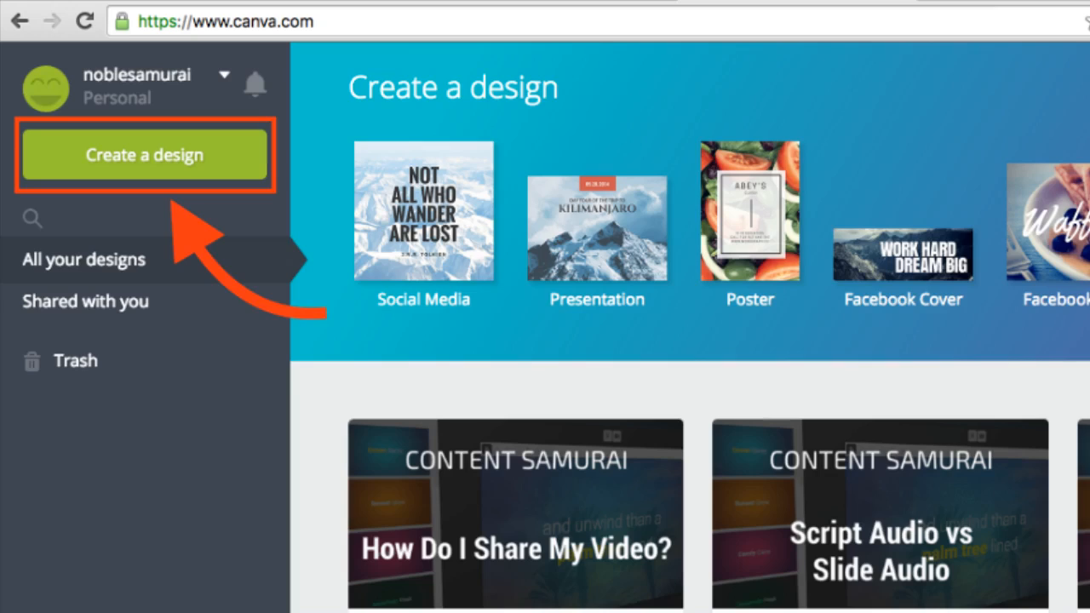
# Create a new blank Canva design with custom dimensions of 1280 × 720 px
pyautogui.click(144, 154)
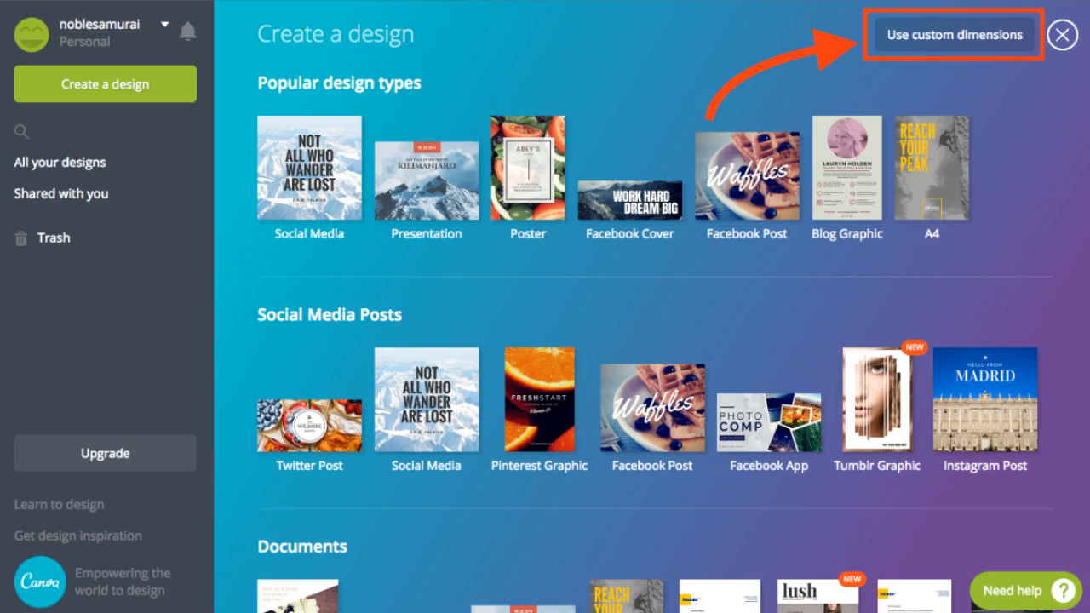
pyautogui.click(955, 35)
pyautogui.write('720')
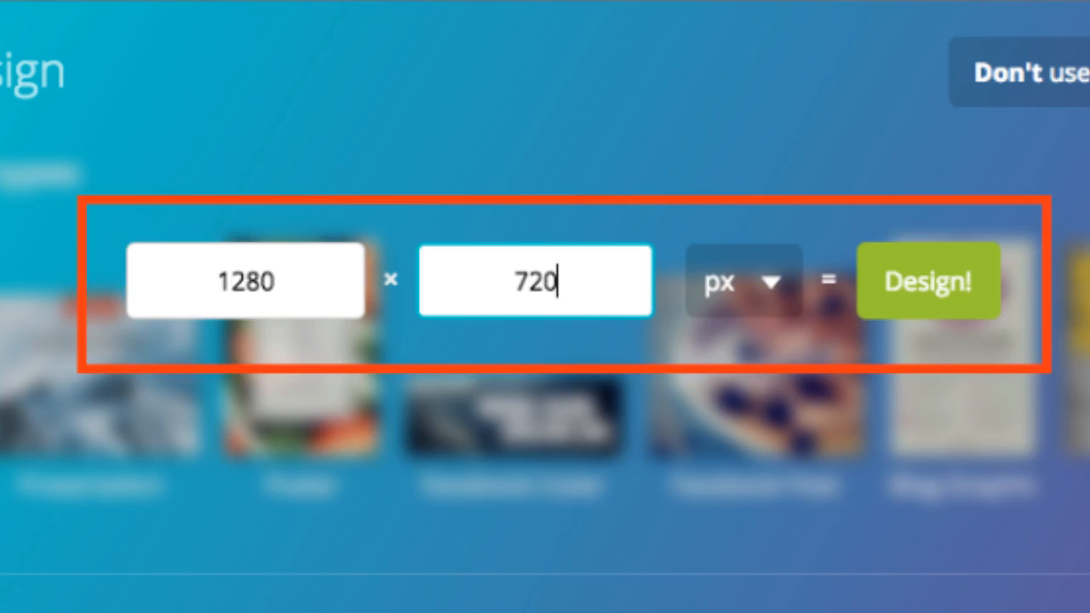
pyautogui.click(928, 280)
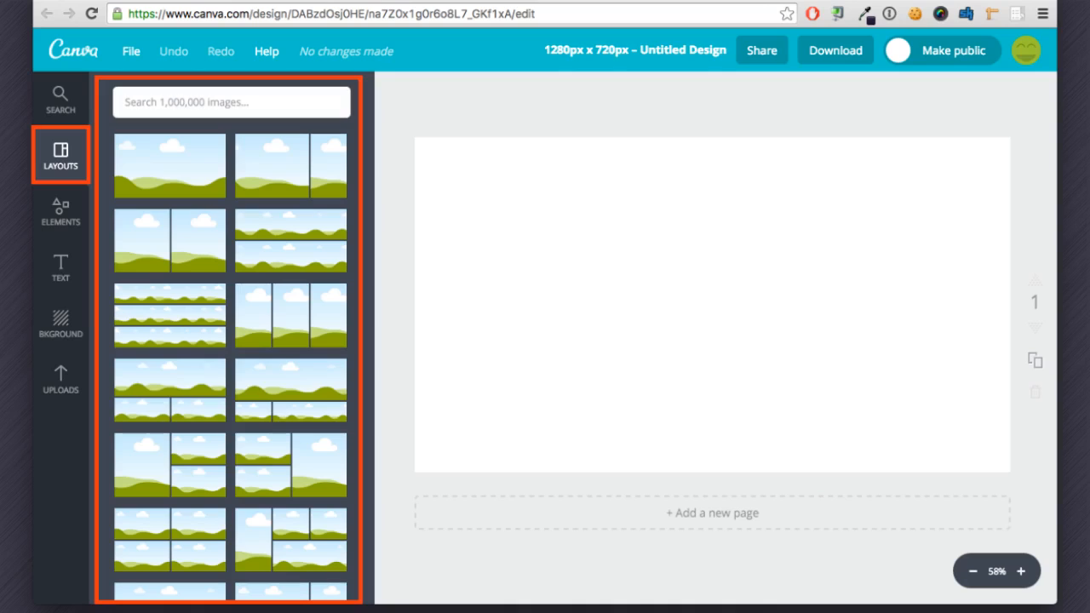
pyautogui.click(60, 211)
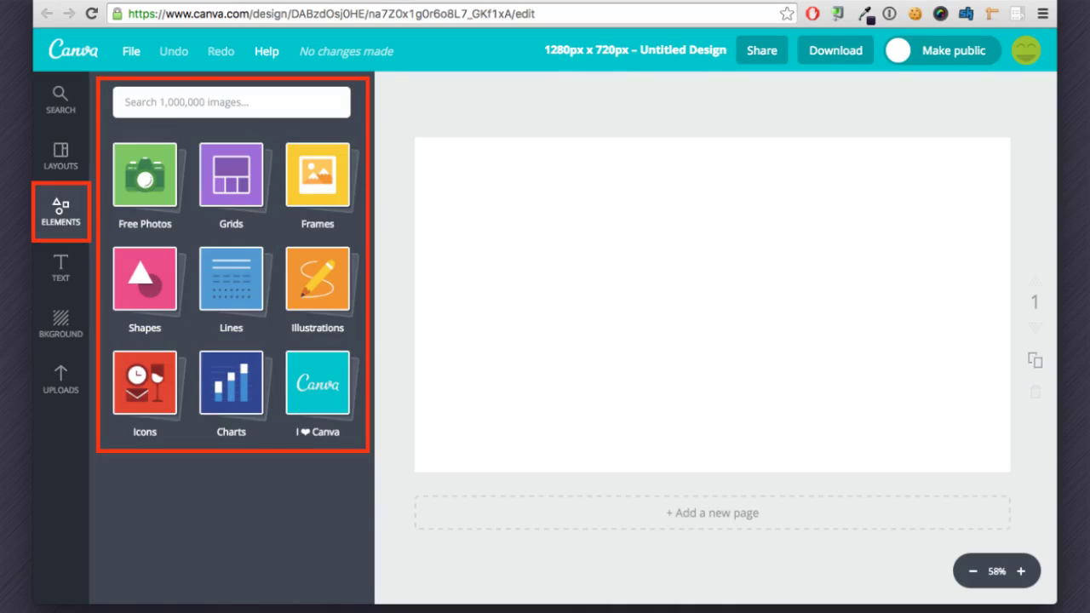
pyautogui.click(60, 269)
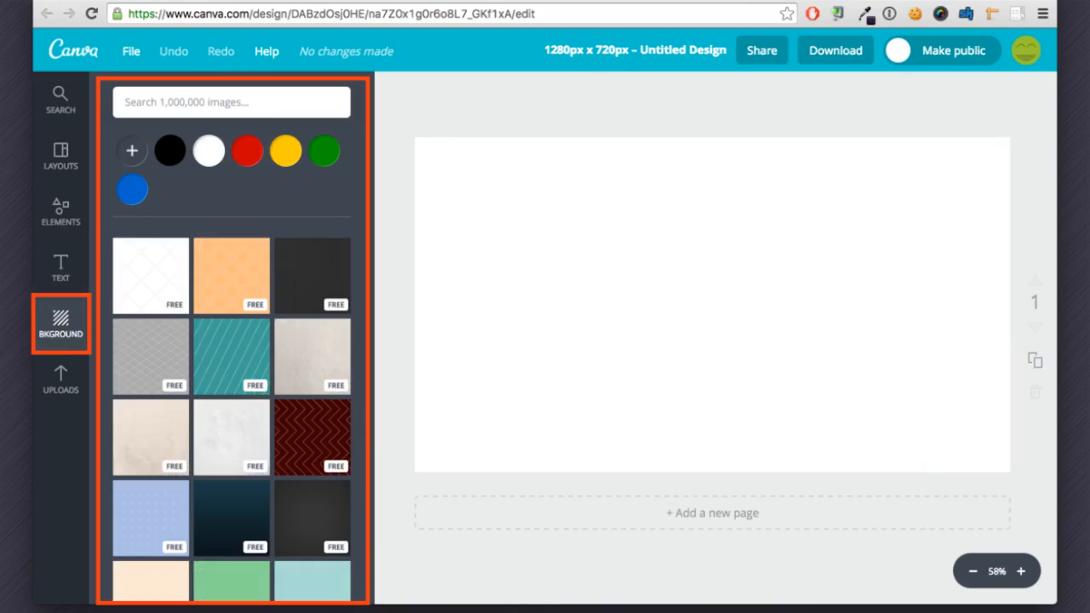
pyautogui.click(57, 379)
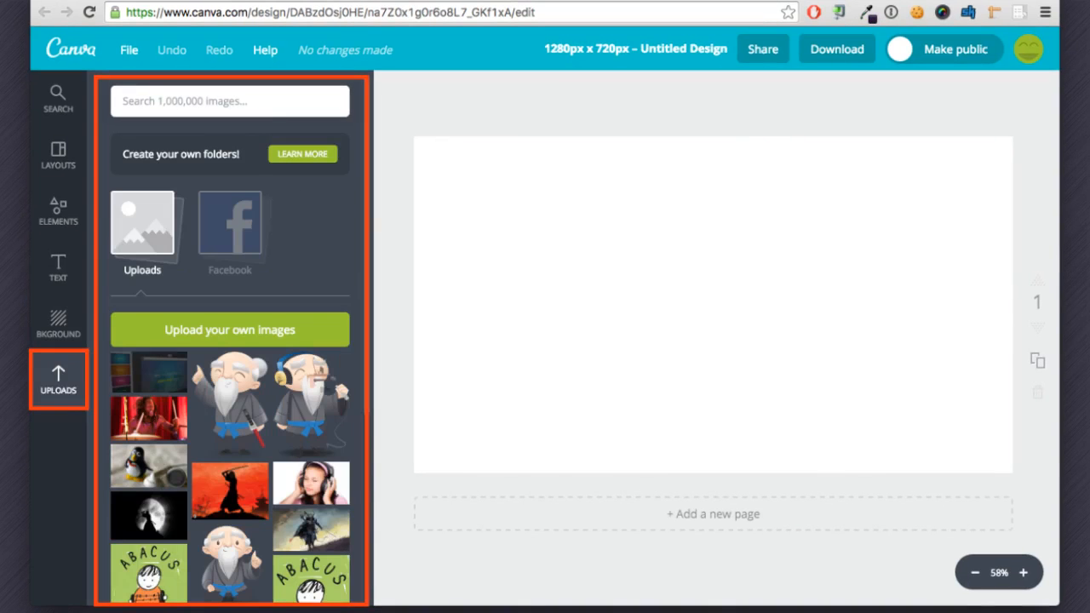
pyautogui.click(30, 154)
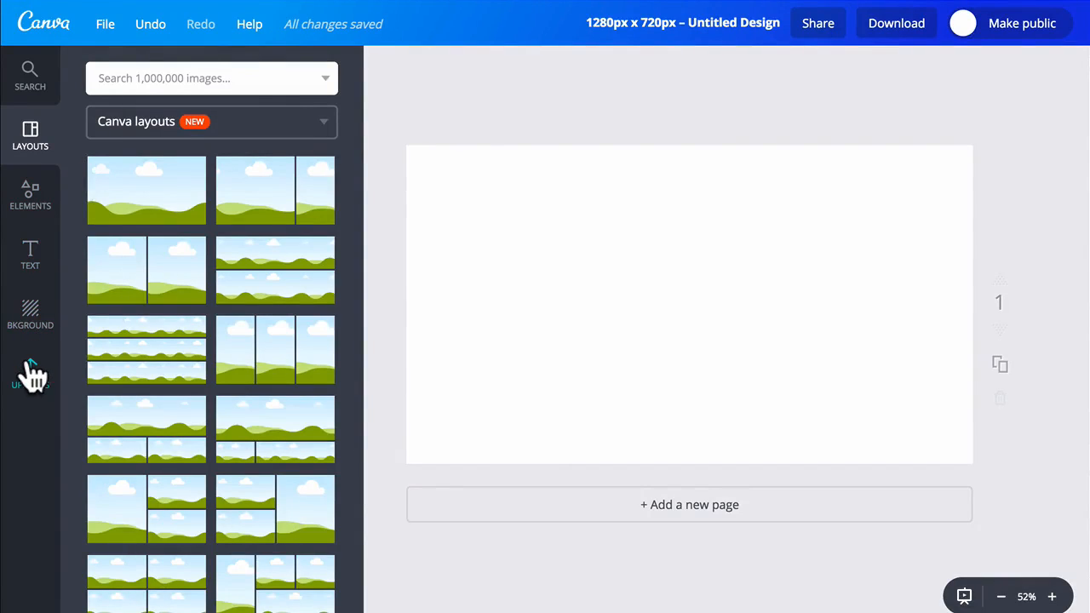
# Stretch the uploaded dark screenshot over the canvas and place an enlarged Content Samurai logo near the top
pyautogui.click(30, 370)
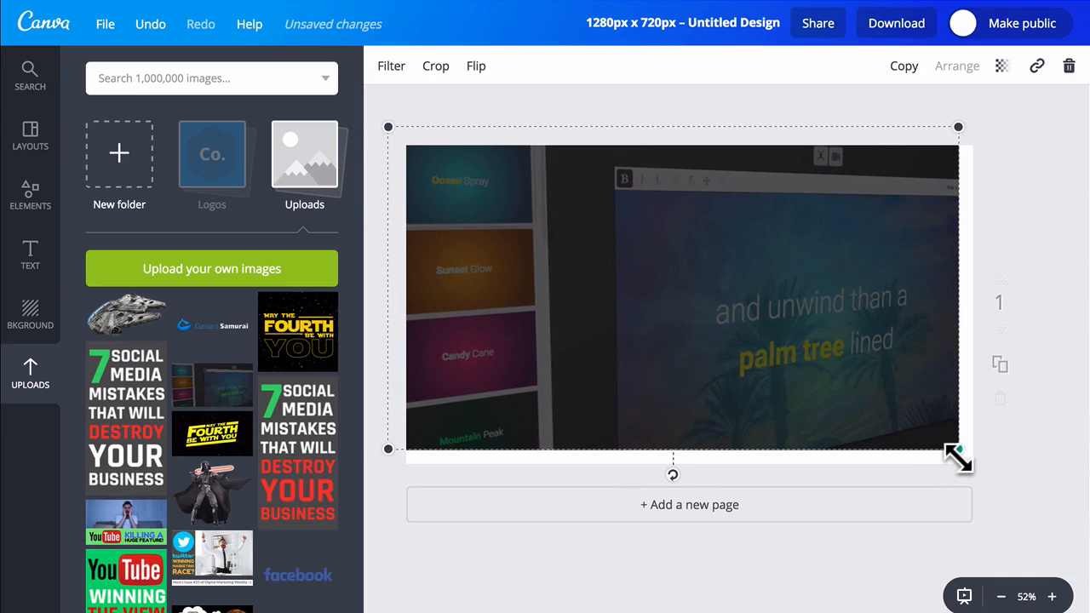
pyautogui.moveTo(958, 456); pyautogui.dragTo(983, 472)
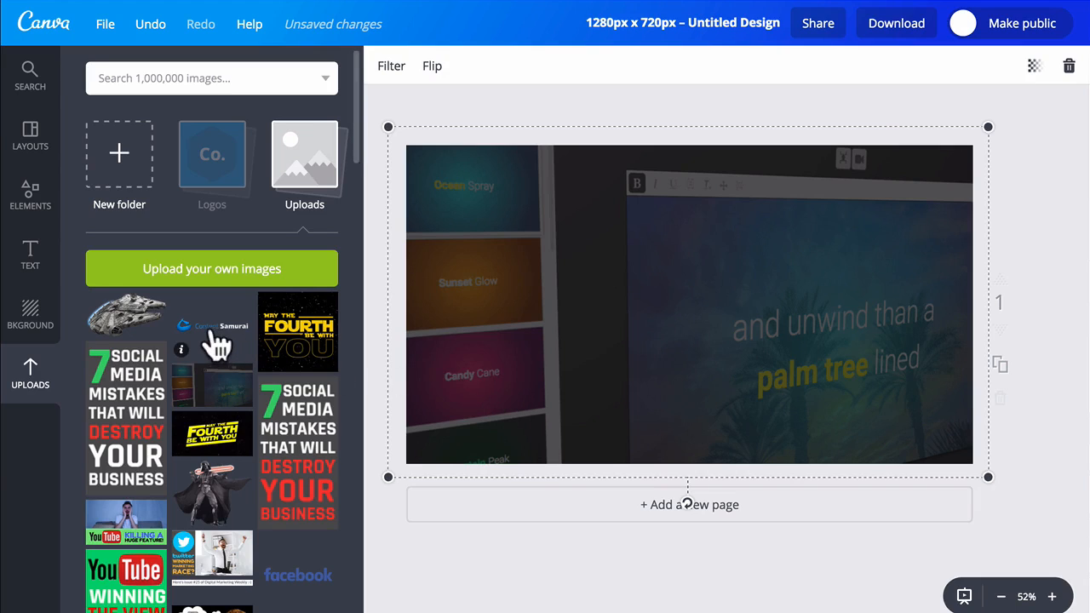
pyautogui.click(212, 324)
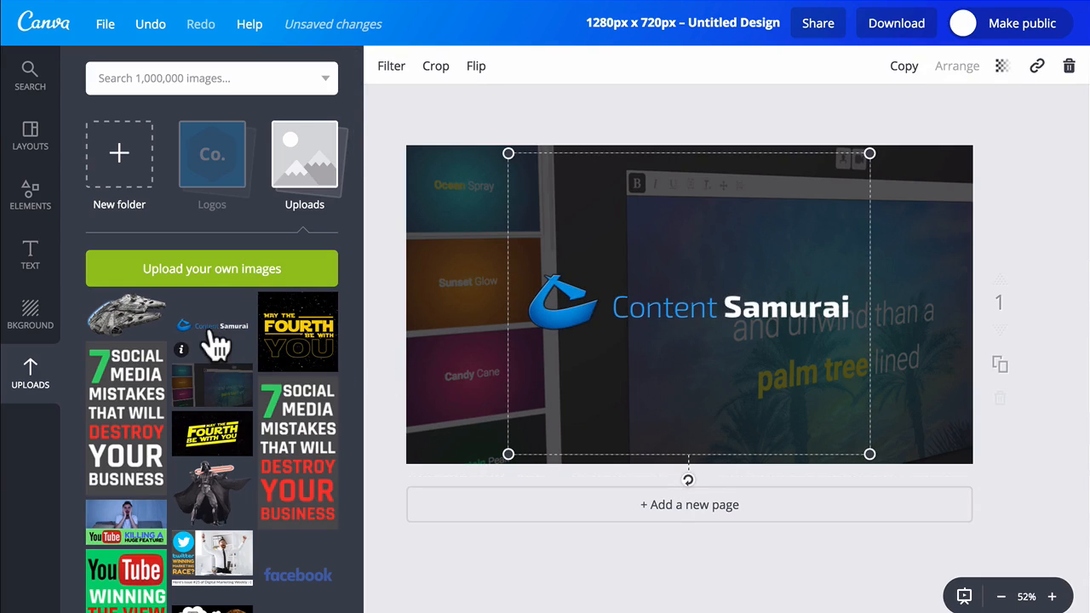
pyautogui.moveTo(508, 159)
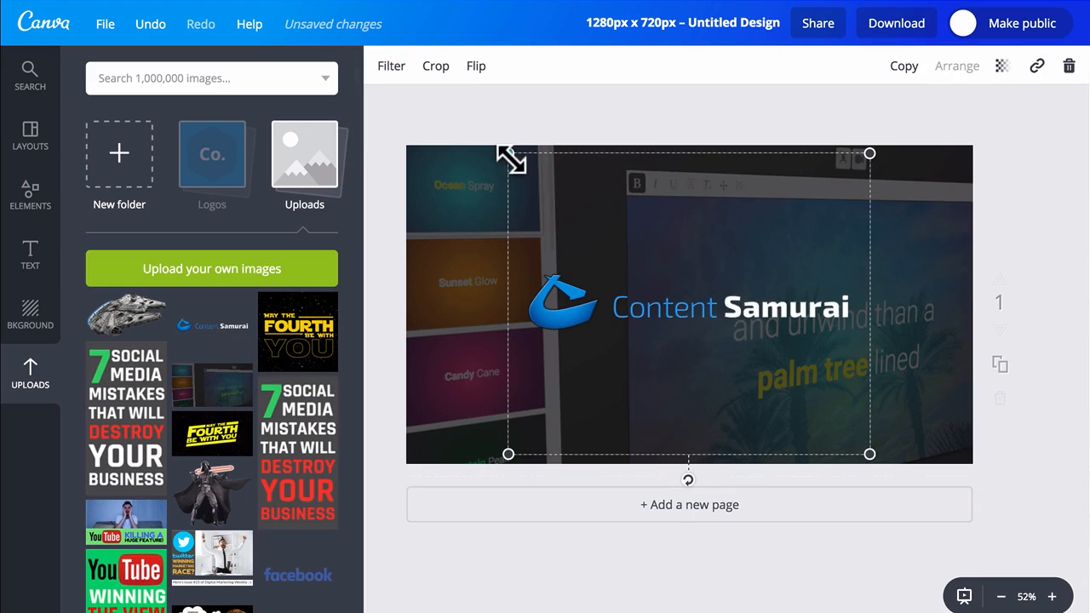
pyautogui.moveTo(508, 154); pyautogui.dragTo(427, 92)
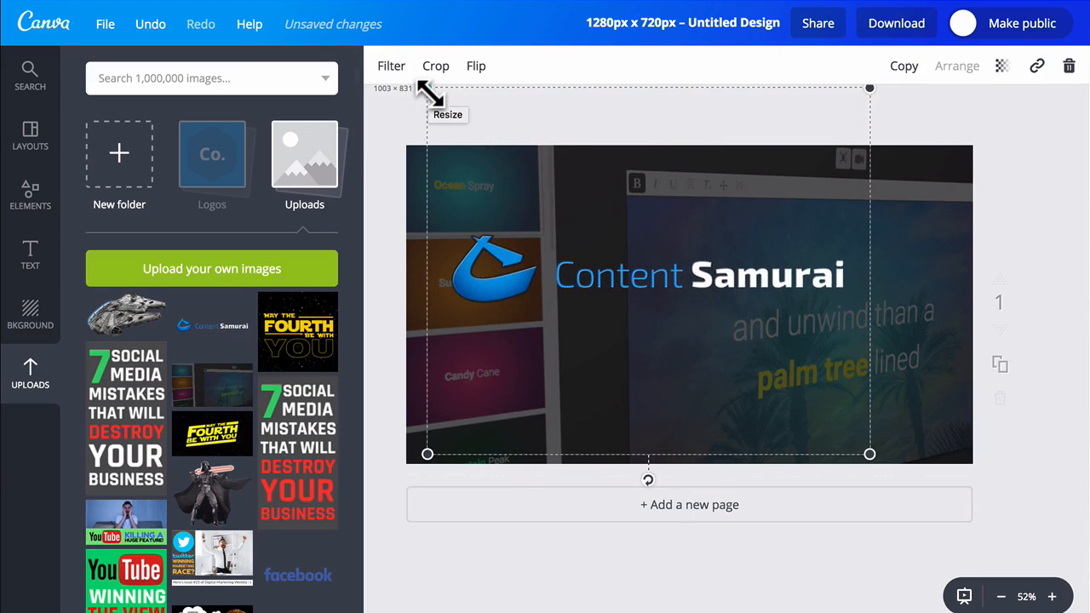
pyautogui.moveTo(427, 90); pyautogui.dragTo(451, 111)
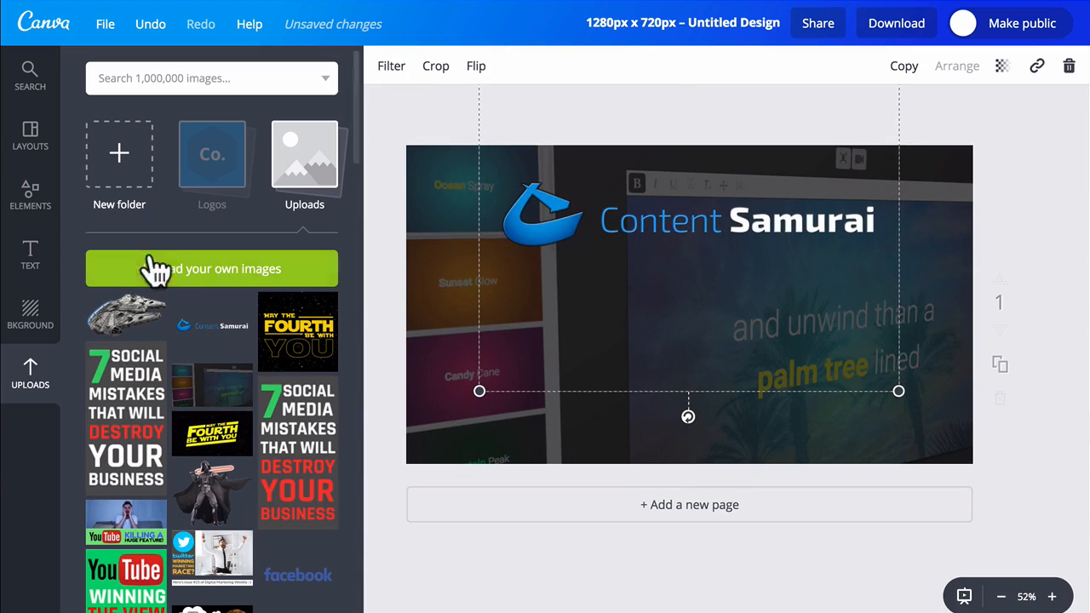
# Add a heading text box and set its font to Roboto Condensed
pyautogui.click(30, 249)
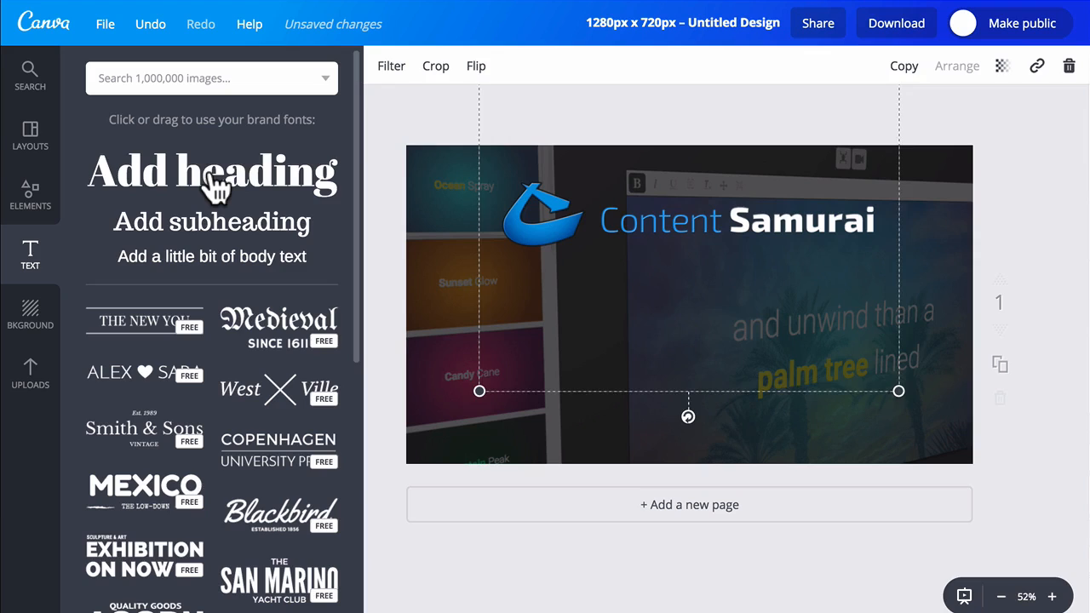
pyautogui.click(212, 171)
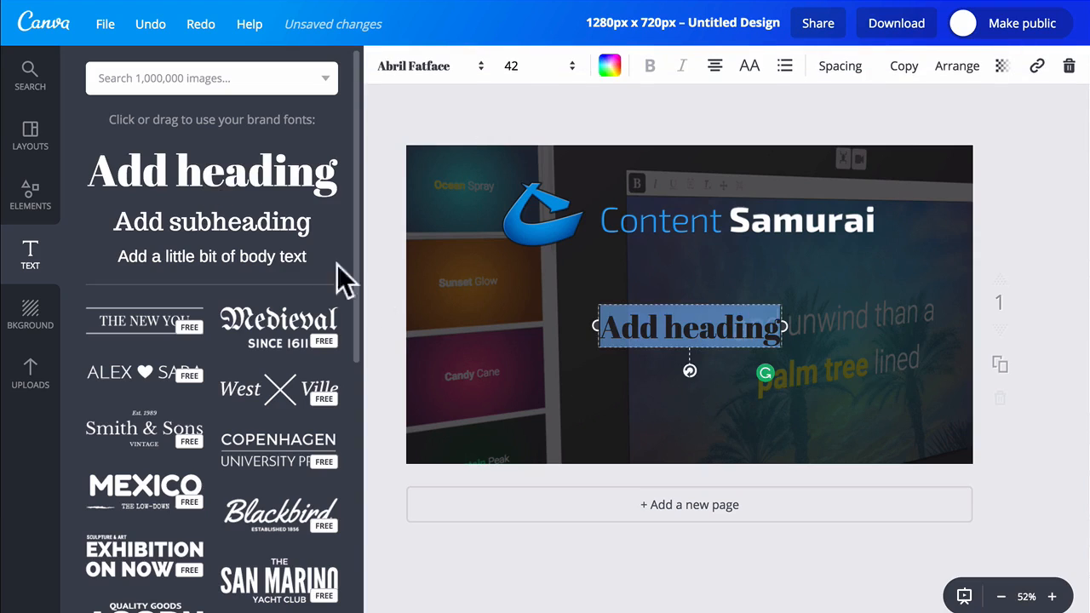
pyautogui.moveTo(642, 319)
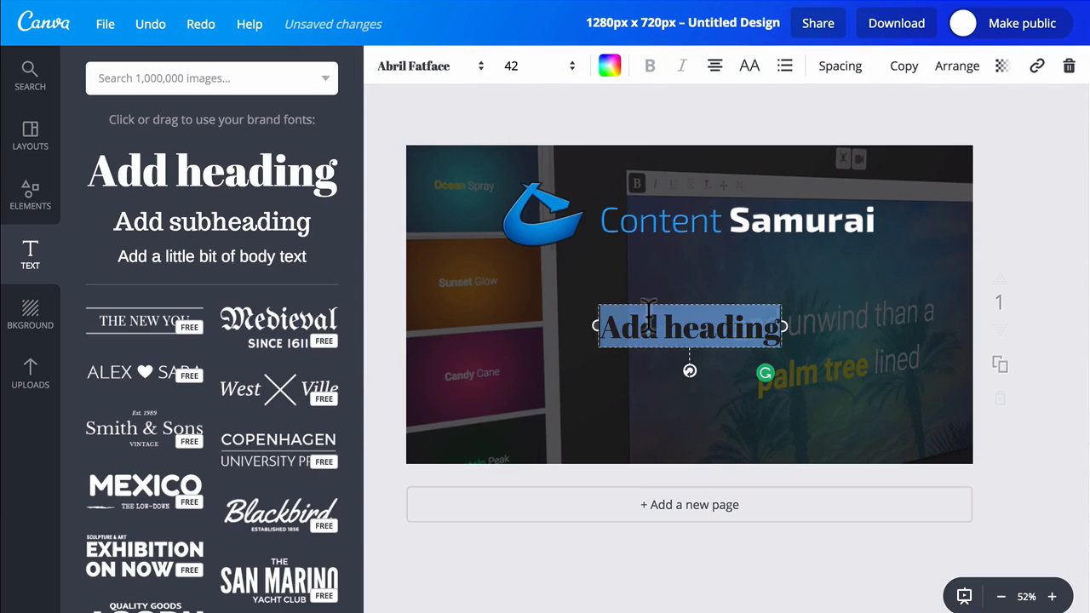
pyautogui.click(429, 66)
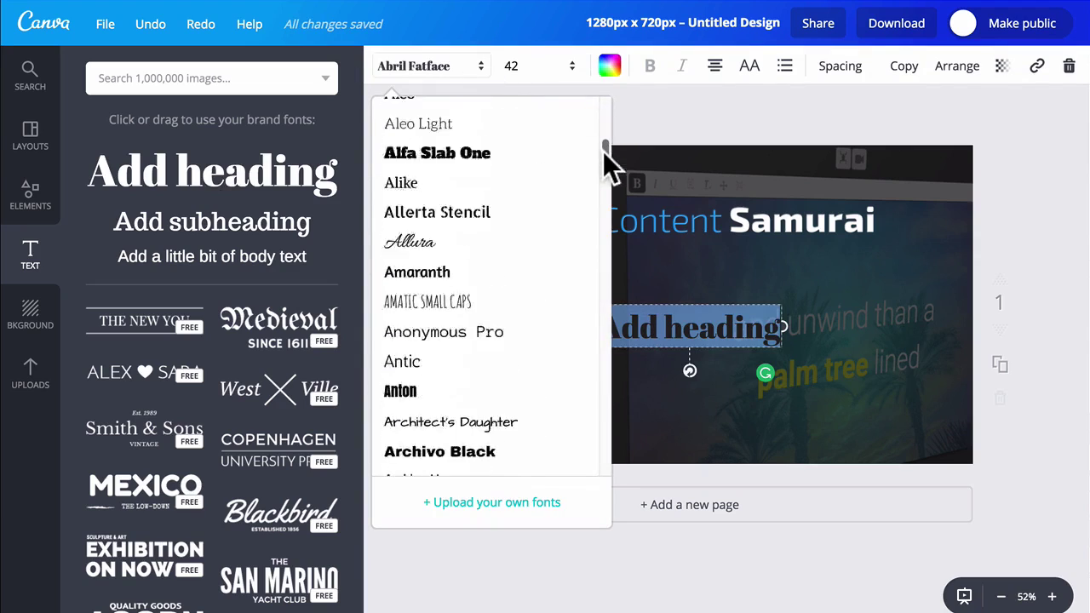
pyautogui.scroll(-3)
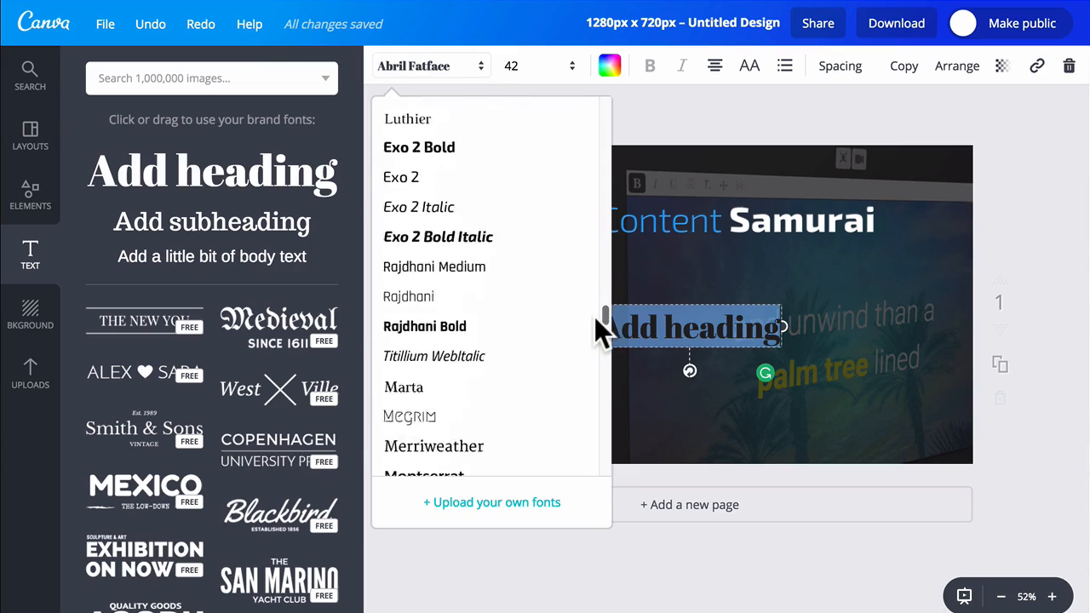
pyautogui.scroll(-3)
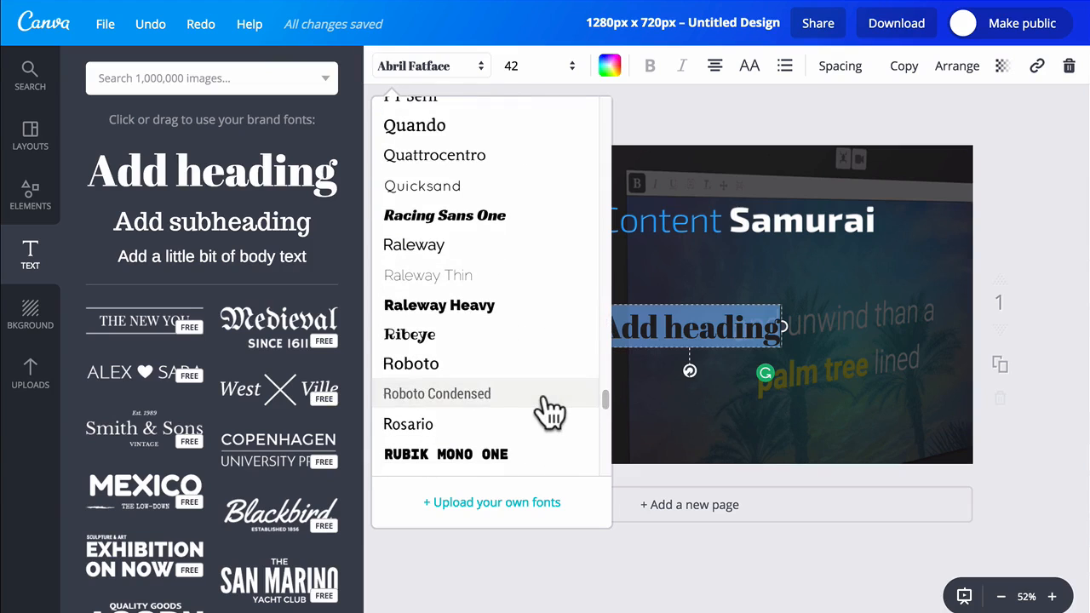
pyautogui.click(437, 393)
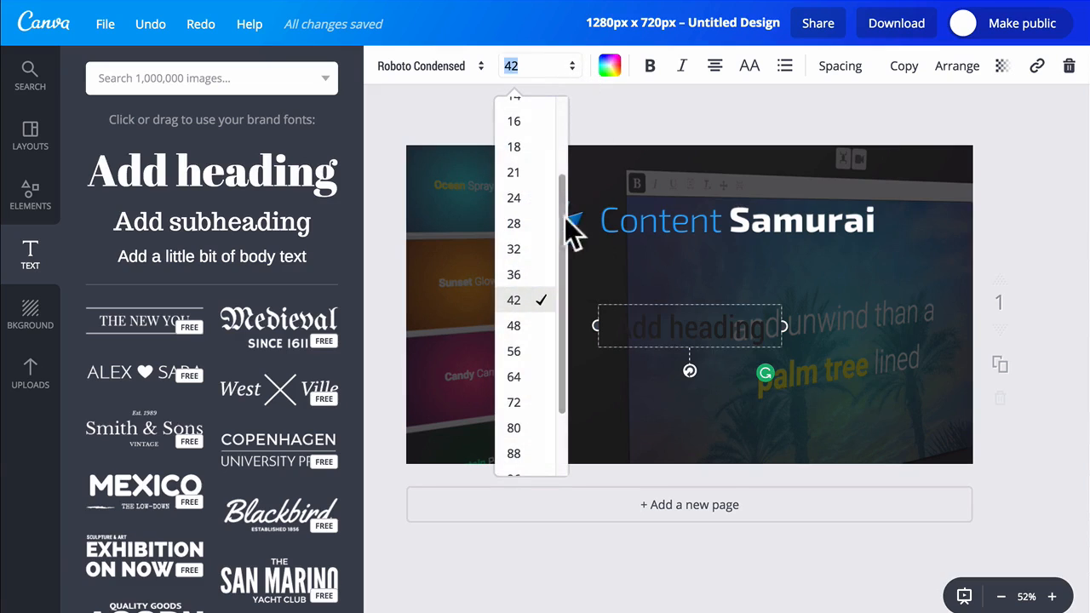
# Set the heading to font size 72 and colour it white
pyautogui.click(514, 402)
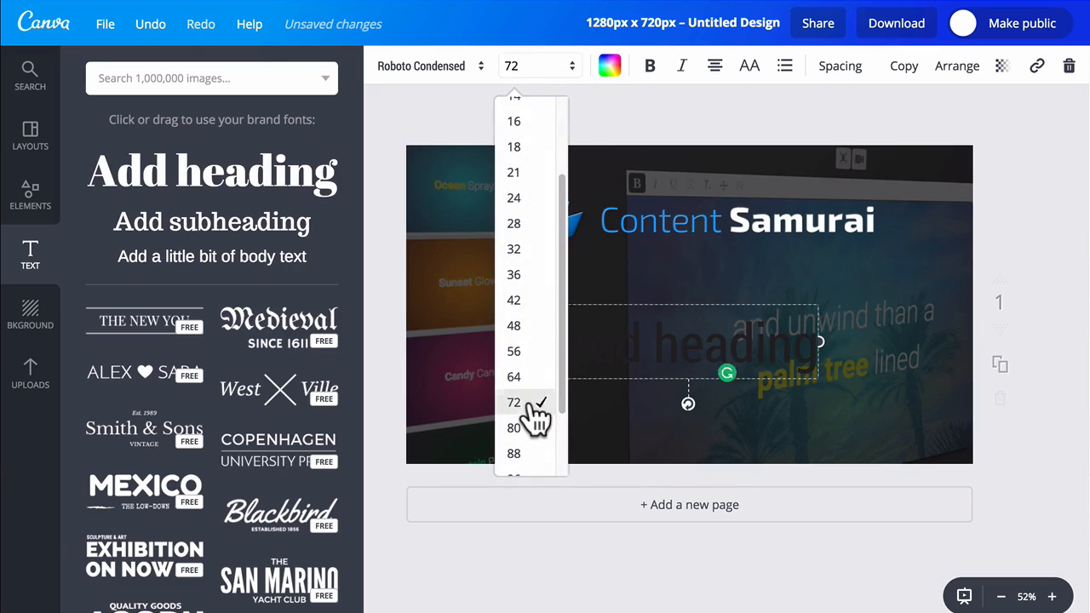
pyautogui.click(515, 402)
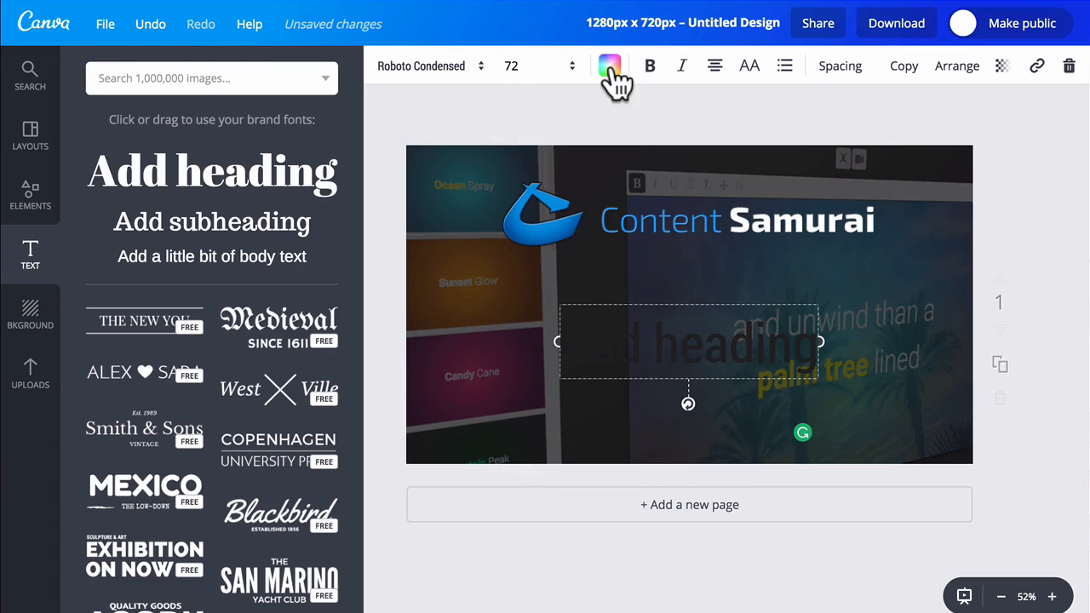
pyautogui.click(608, 66)
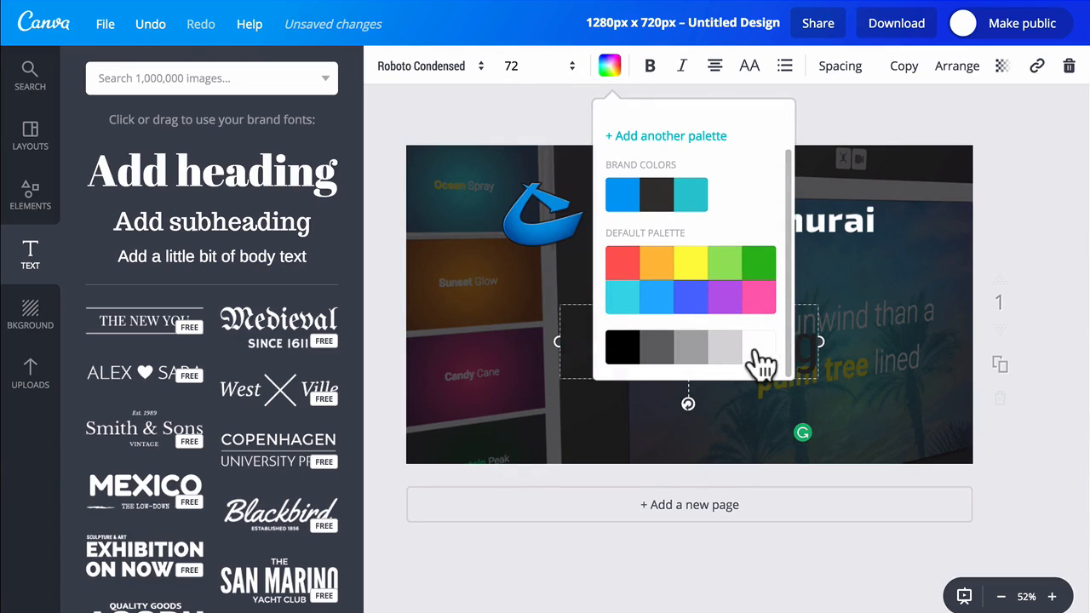
pyautogui.click(758, 347)
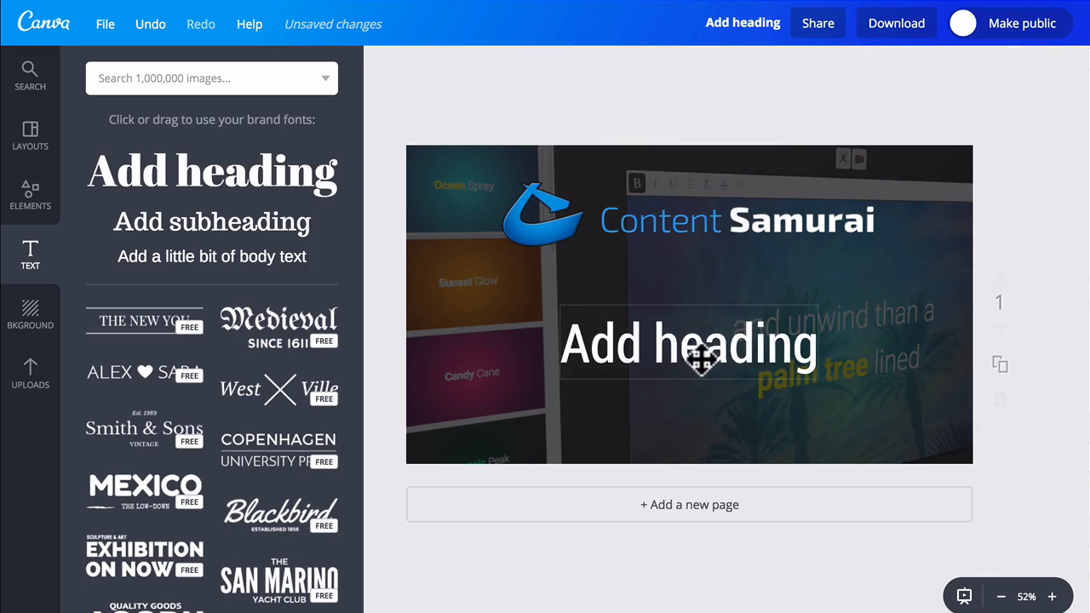
# Type 'How To Make a Custom' and 'YouTube Thumbnail' as the two heading lines, then deselect
pyautogui.click(688, 344)
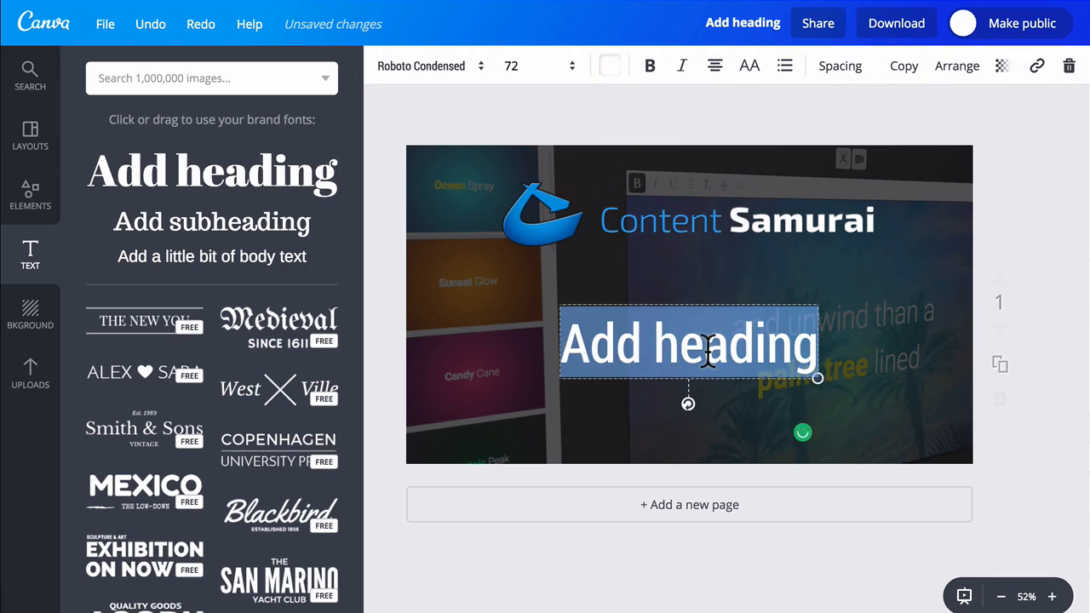
pyautogui.write('How To Make a Custom')
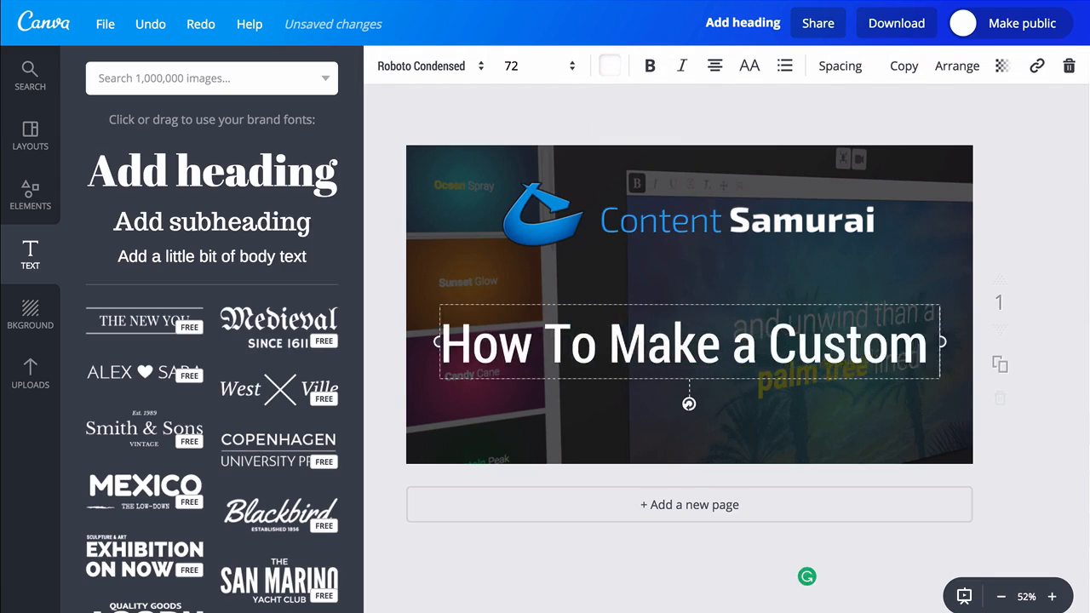
pyautogui.write('YouTube Thumbnail')
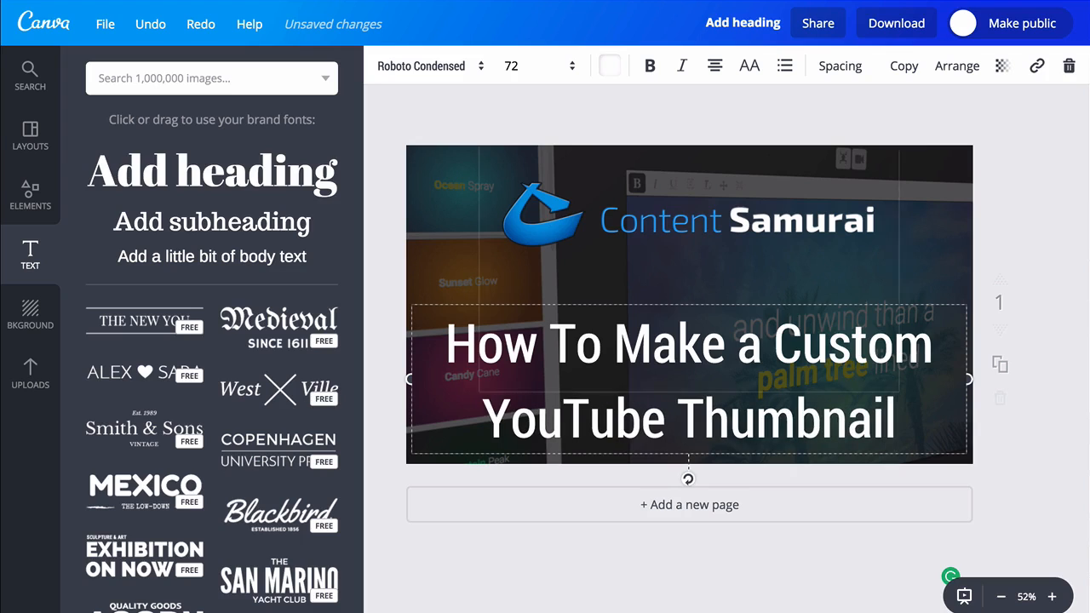
pyautogui.click(688, 562)
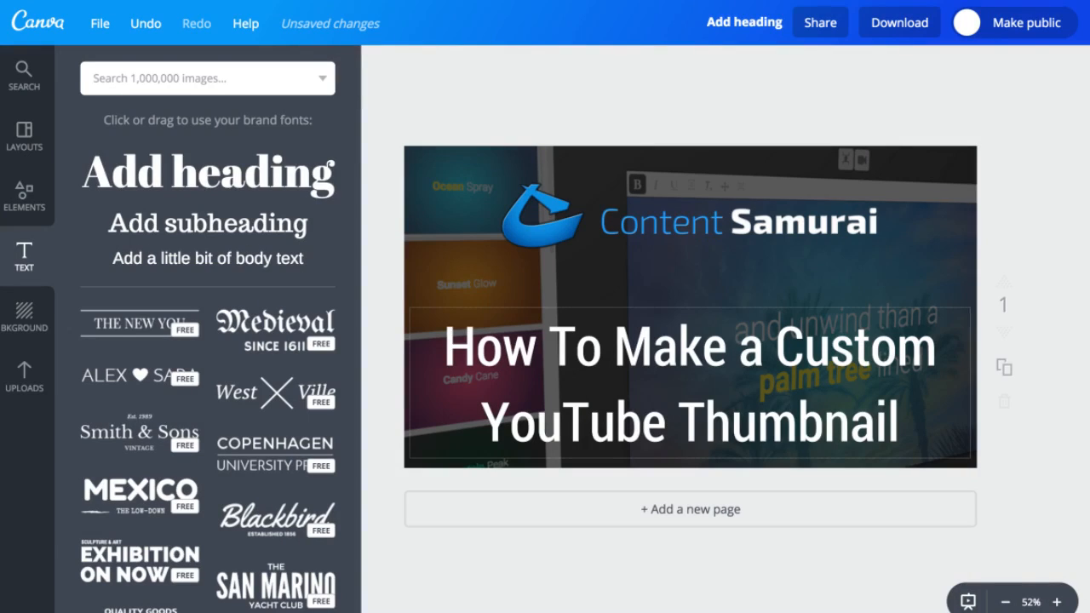
pyautogui.click(898, 22)
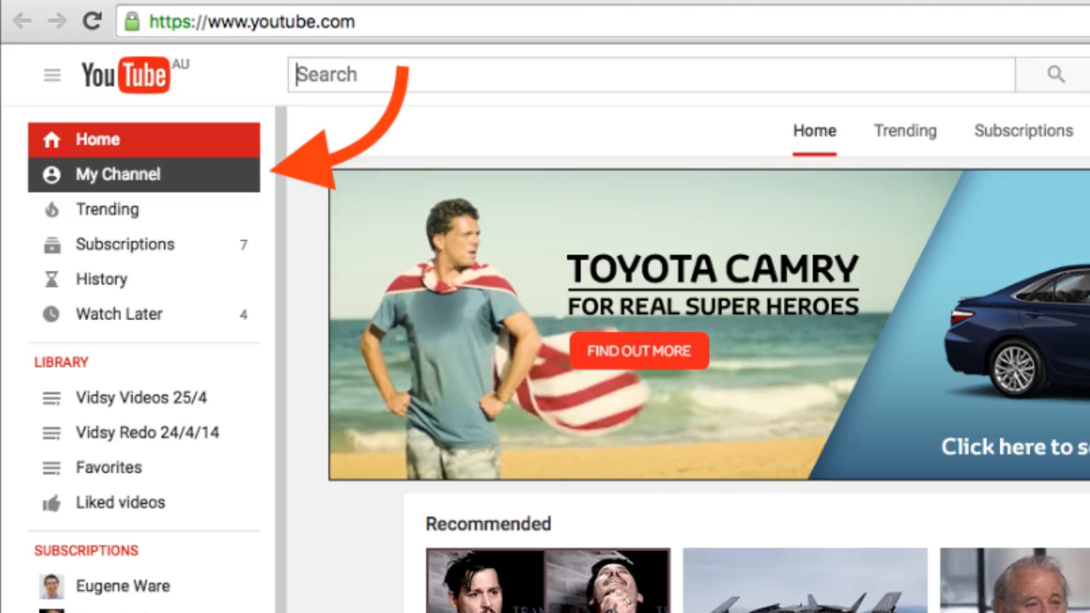
# Go to My Channel, then its Video Manager
pyautogui.click(118, 175)
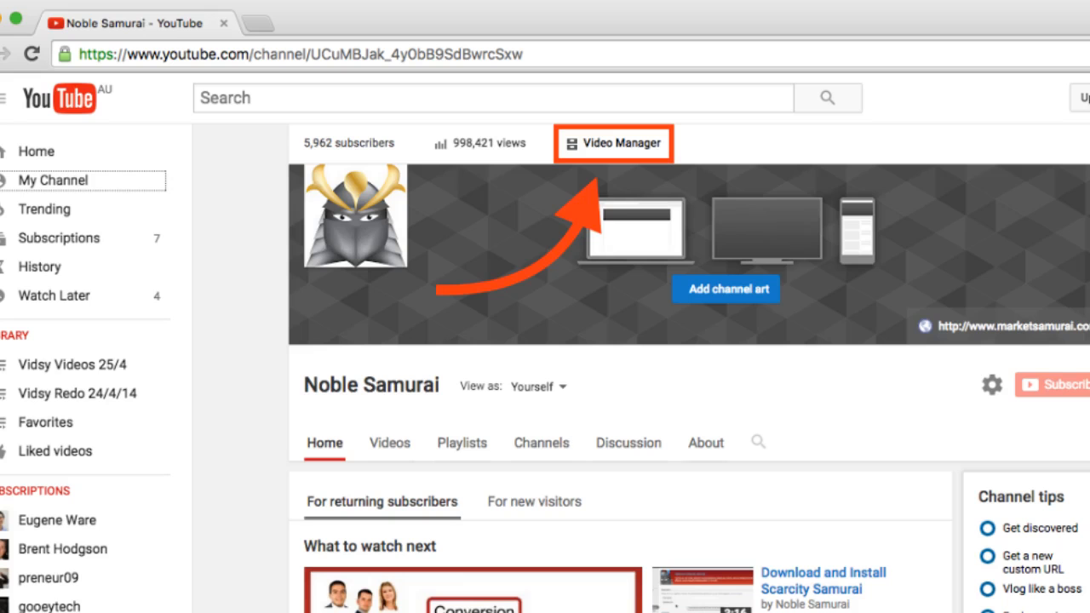
pyautogui.click(621, 142)
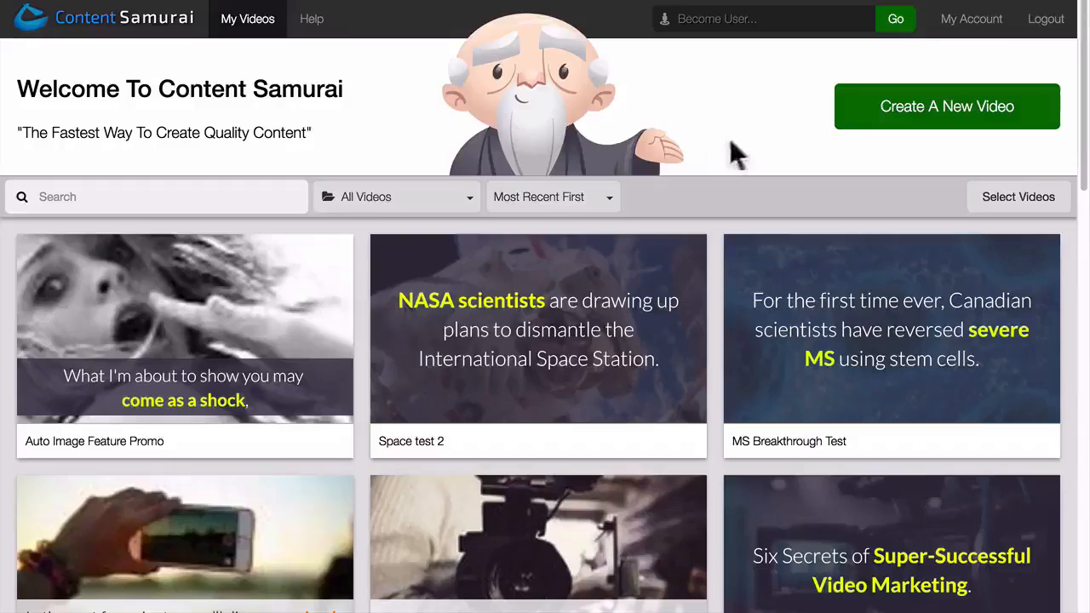
# Open the Space test 2 project, create its slides, add the voice track and preview
pyautogui.click(539, 332)
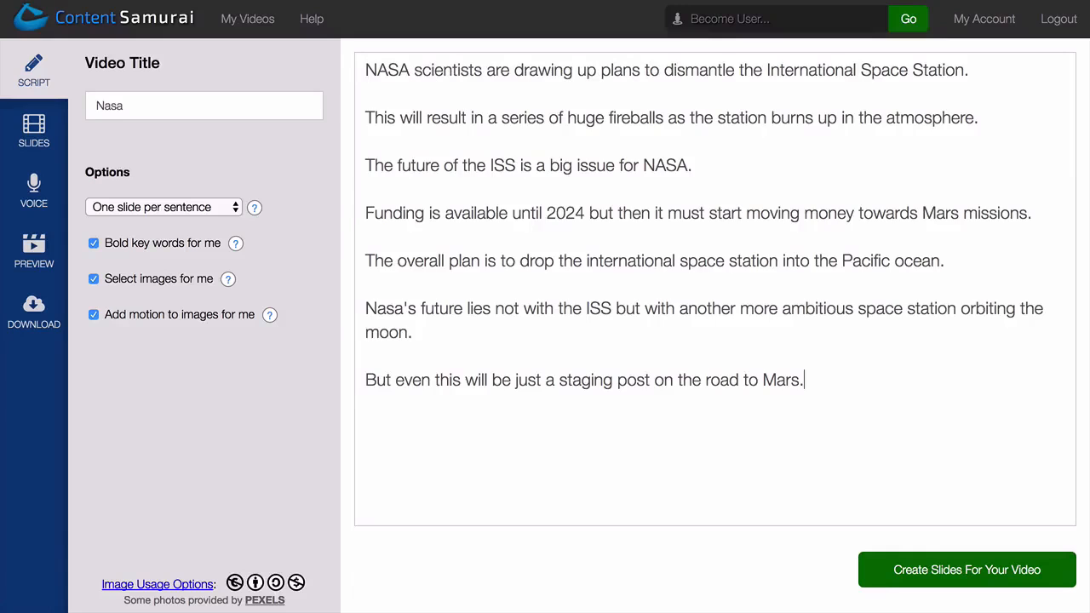
pyautogui.moveTo(947, 570)
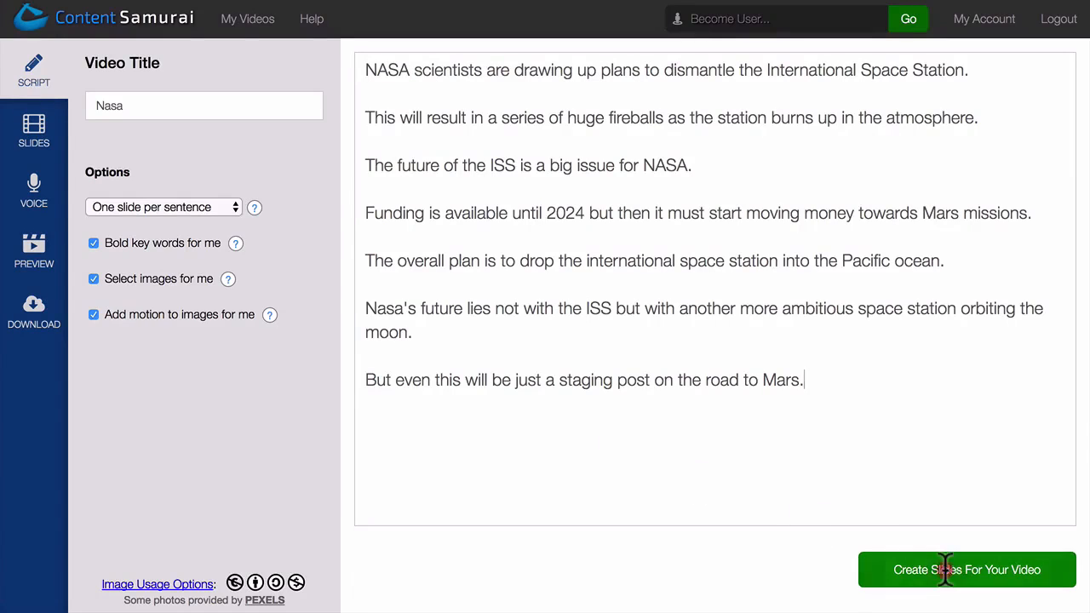
pyautogui.click(966, 569)
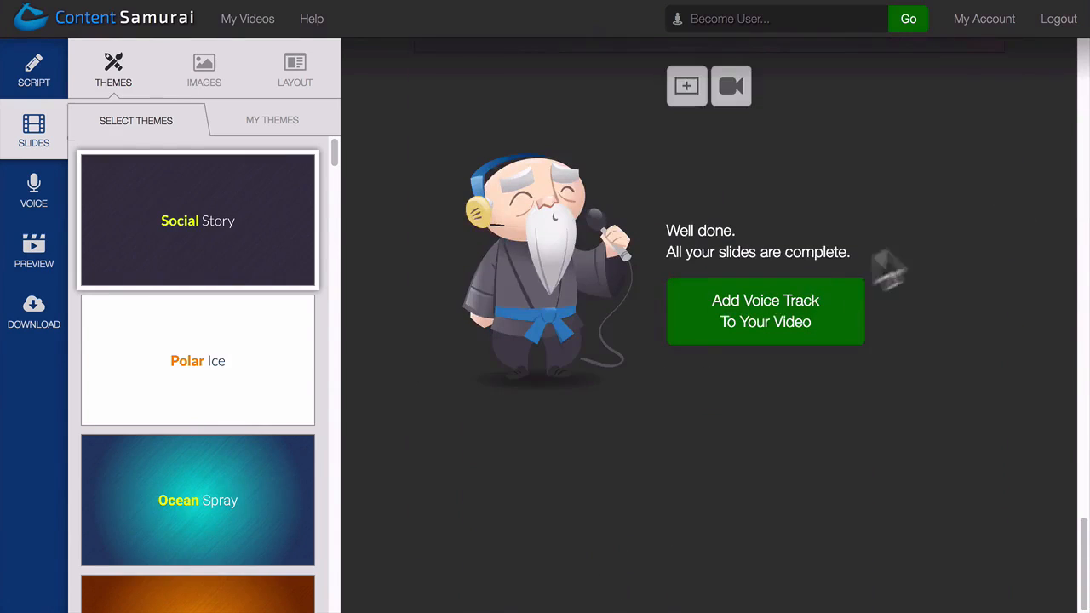
pyautogui.click(764, 311)
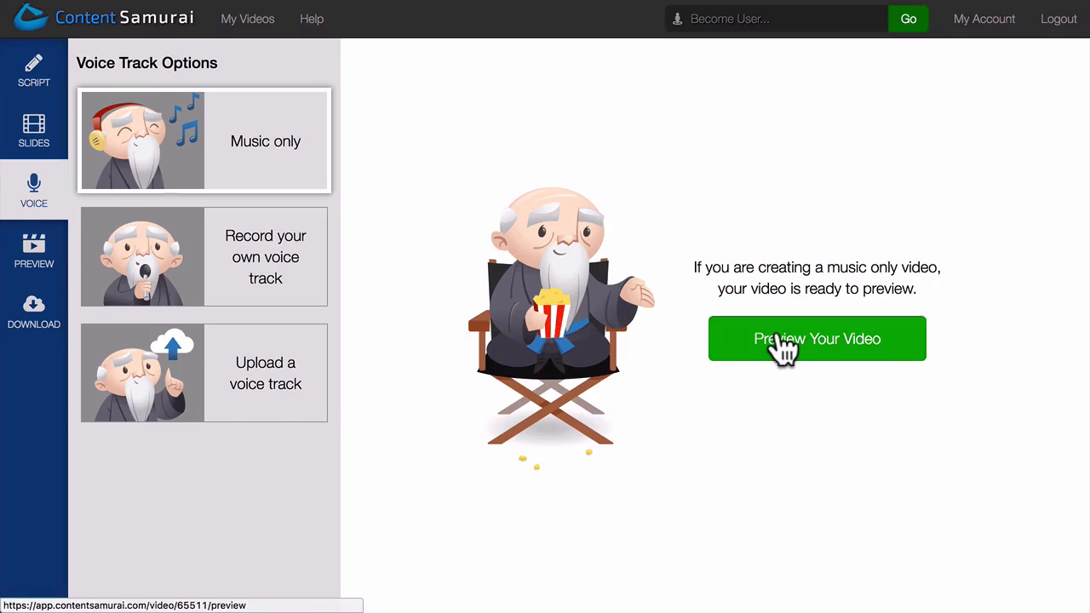
pyautogui.click(818, 339)
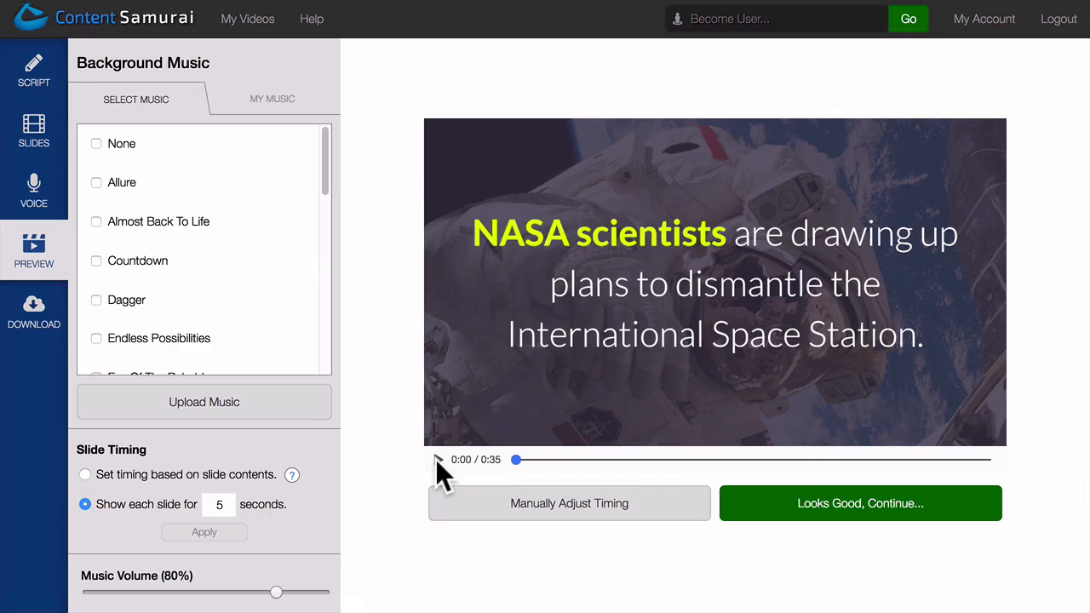